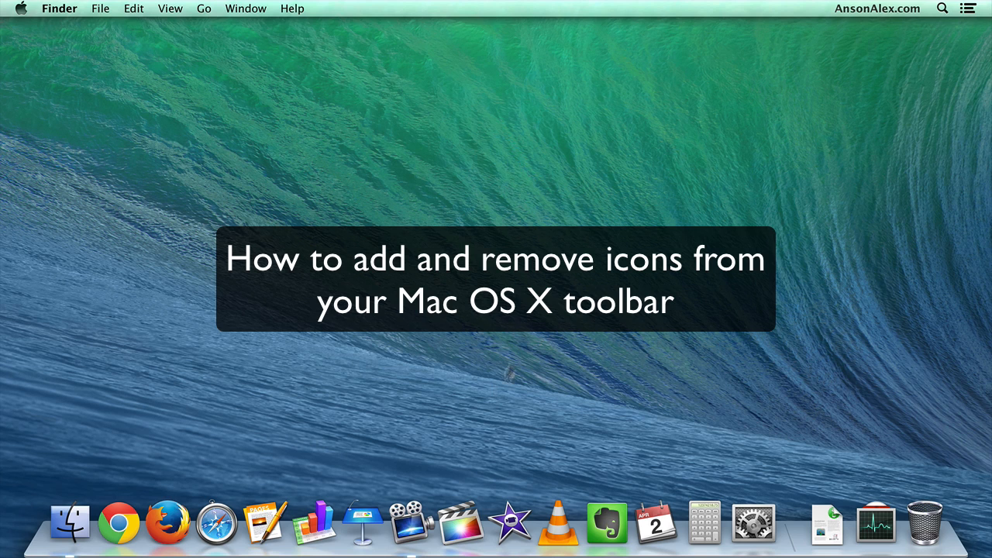
{"action": "mouse_move", "coordinate": [510, 521]}
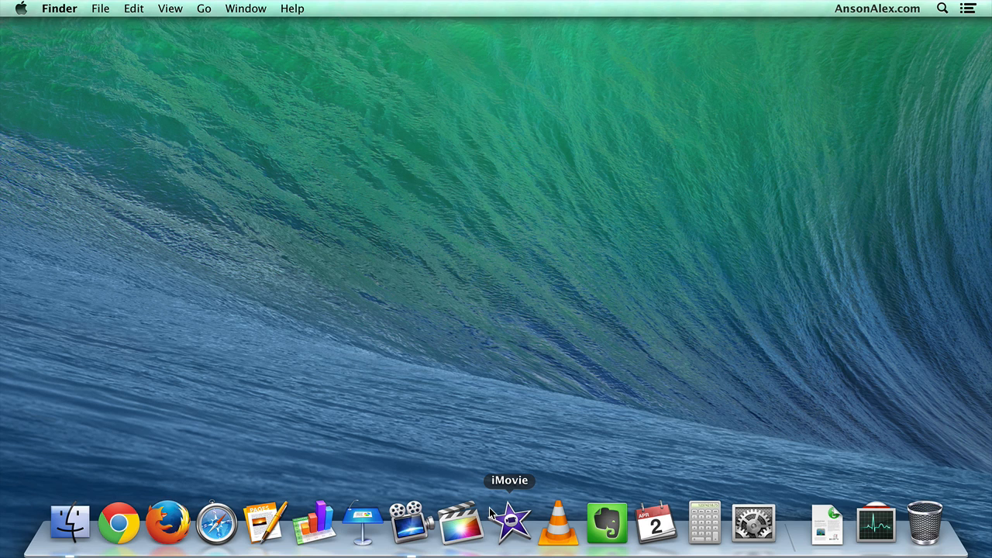
{"action": "mouse_move", "coordinate": [363, 519]}
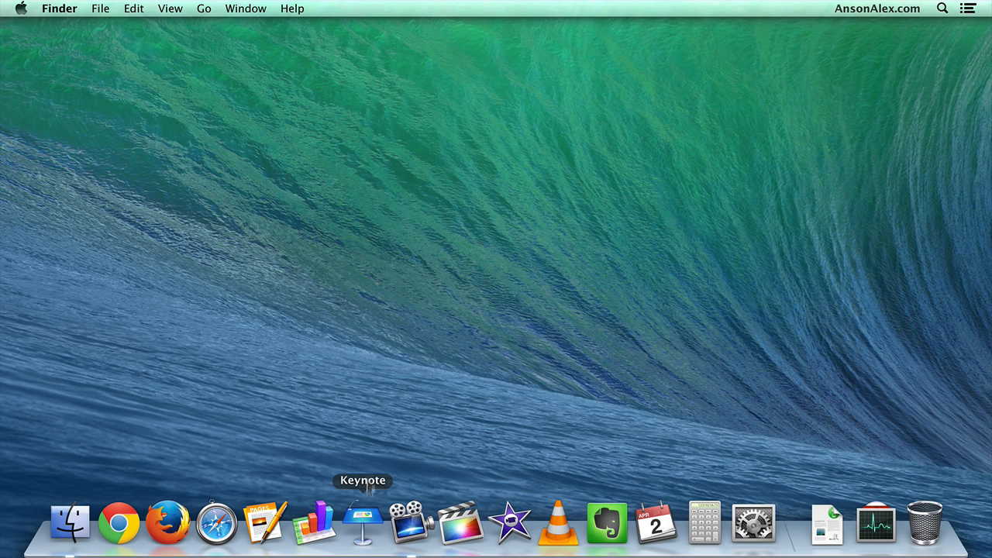
{"action": "mouse_move", "coordinate": [372, 444]}
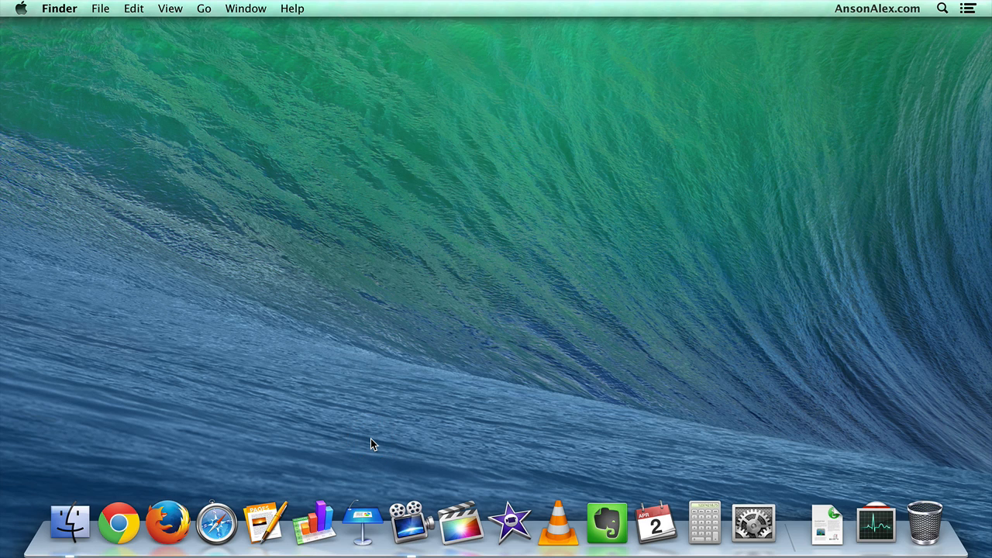
{"action": "mouse_move", "coordinate": [110, 474]}
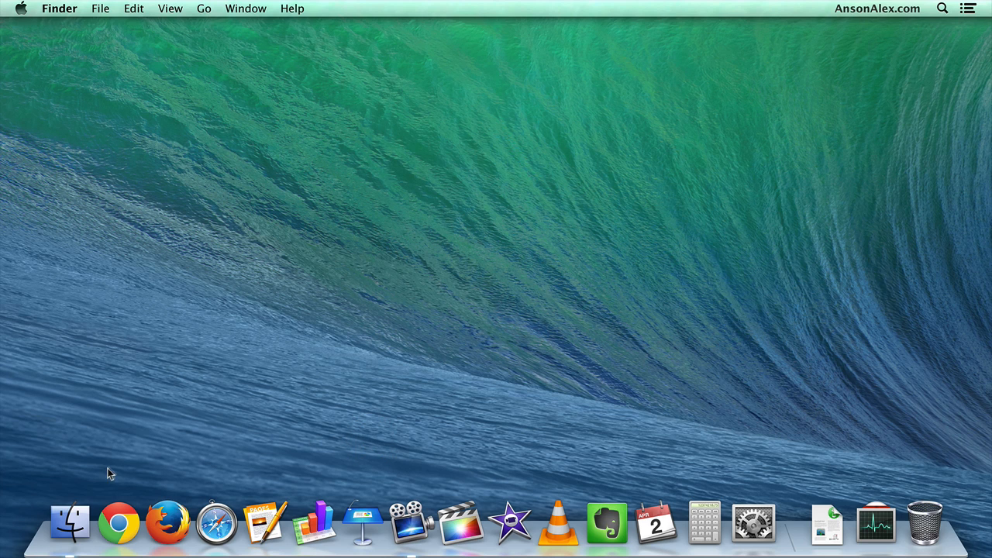
{"action": "mouse_move", "coordinate": [72, 524]}
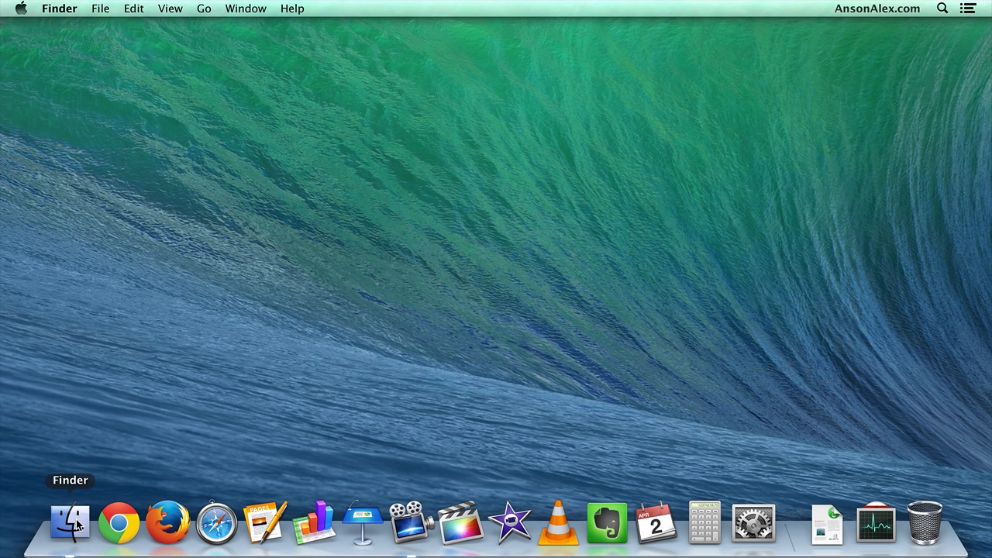
Bring up a Finder window listing the Applications folder's app icons
{"action": "left_click", "coordinate": [71, 521]}
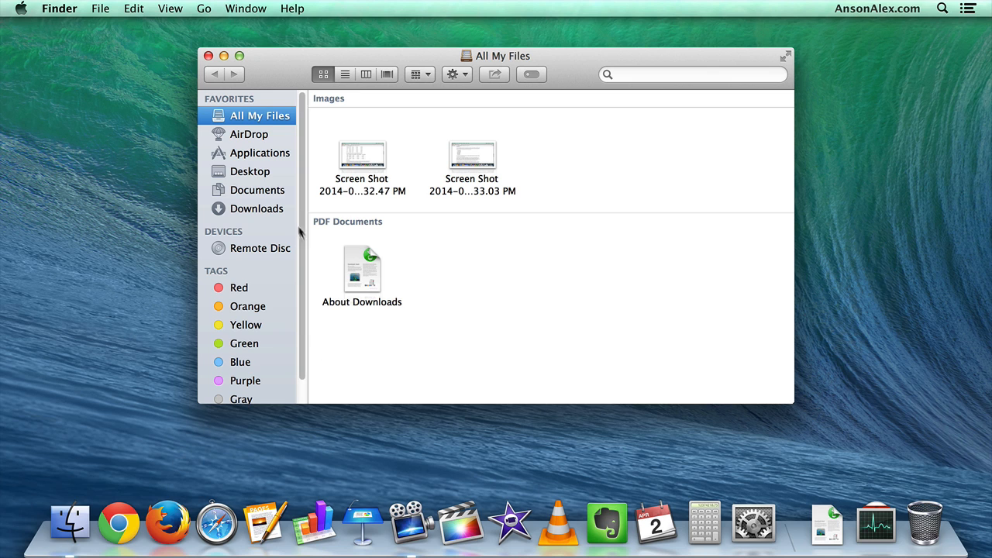
{"action": "left_click", "coordinate": [260, 153]}
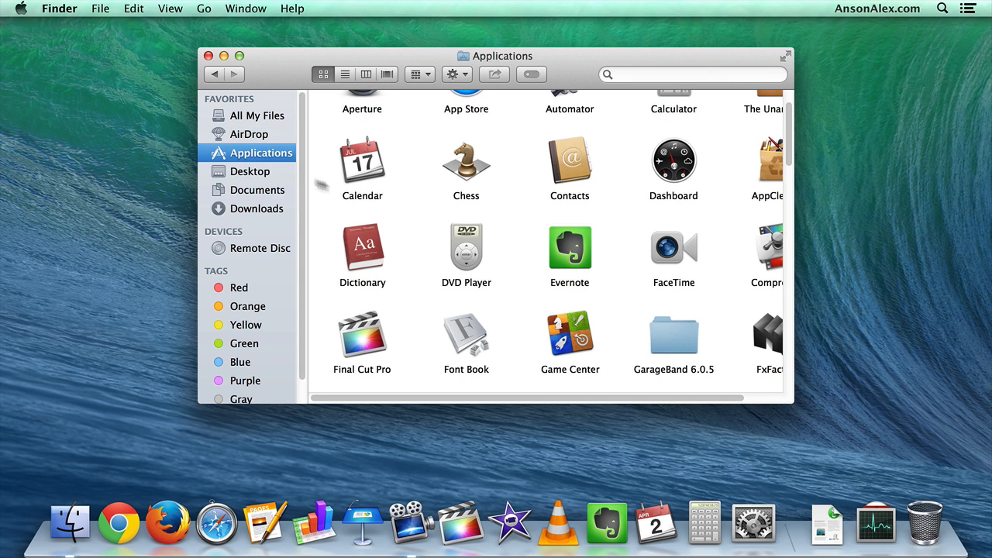
{"action": "mouse_move", "coordinate": [437, 214]}
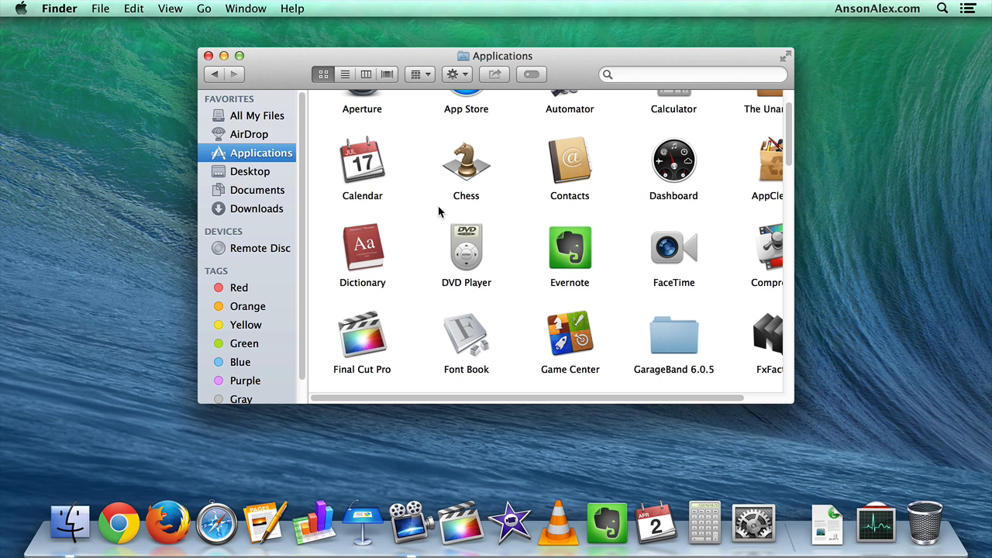
{"action": "mouse_move", "coordinate": [375, 247]}
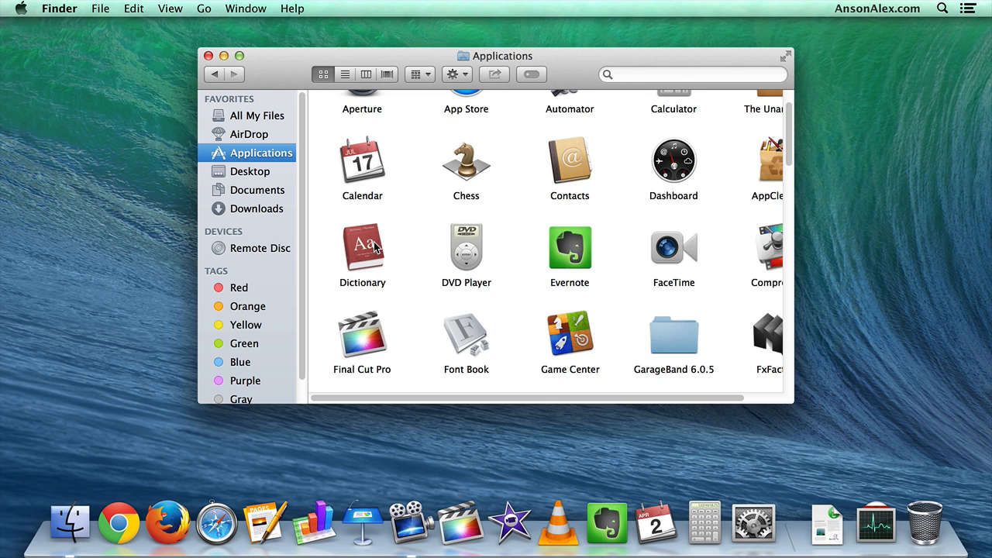
Place the Dictionary app from Applications among the Dock's left-side apps
{"action": "left_click", "coordinate": [363, 246]}
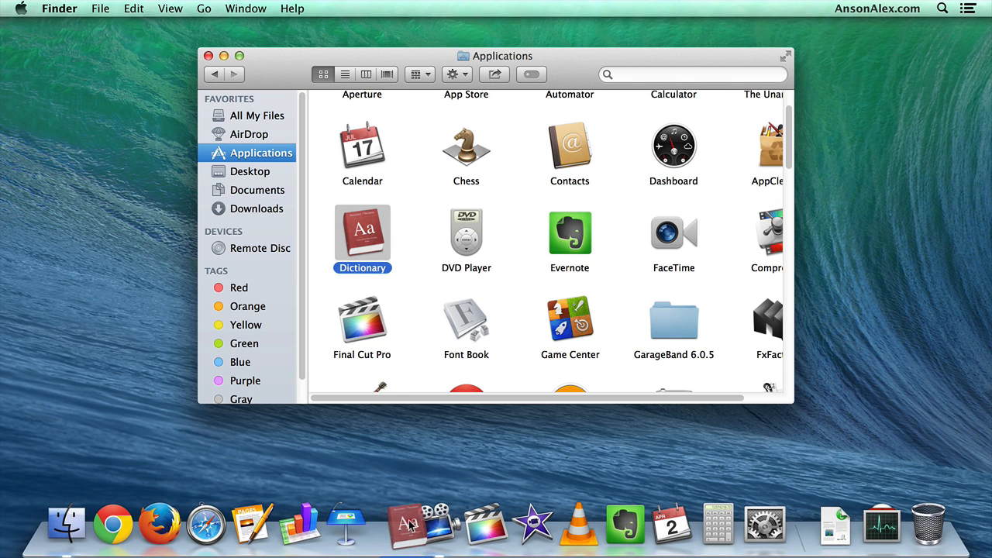
{"action": "mouse_move", "coordinate": [503, 524]}
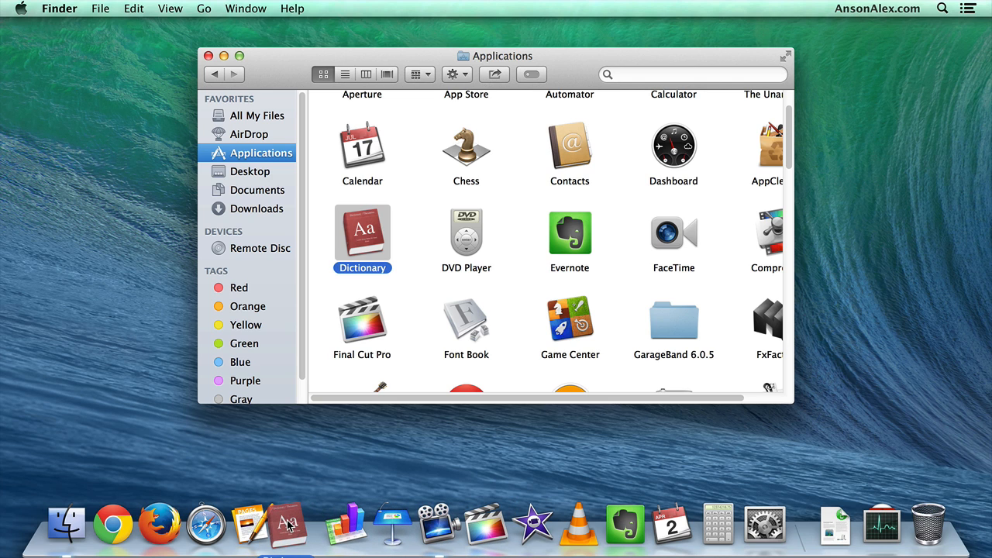
{"action": "mouse_move", "coordinate": [301, 524]}
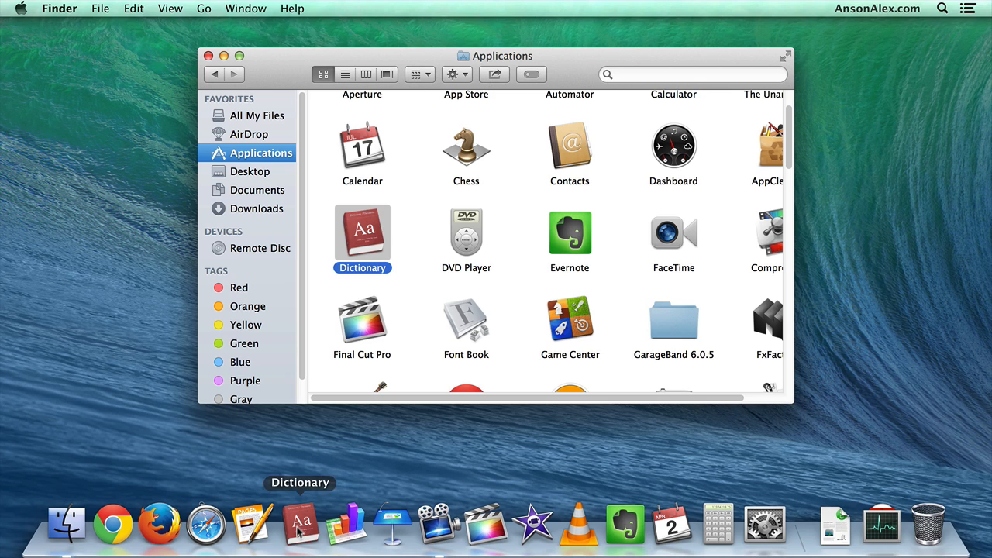
{"action": "mouse_move", "coordinate": [338, 470]}
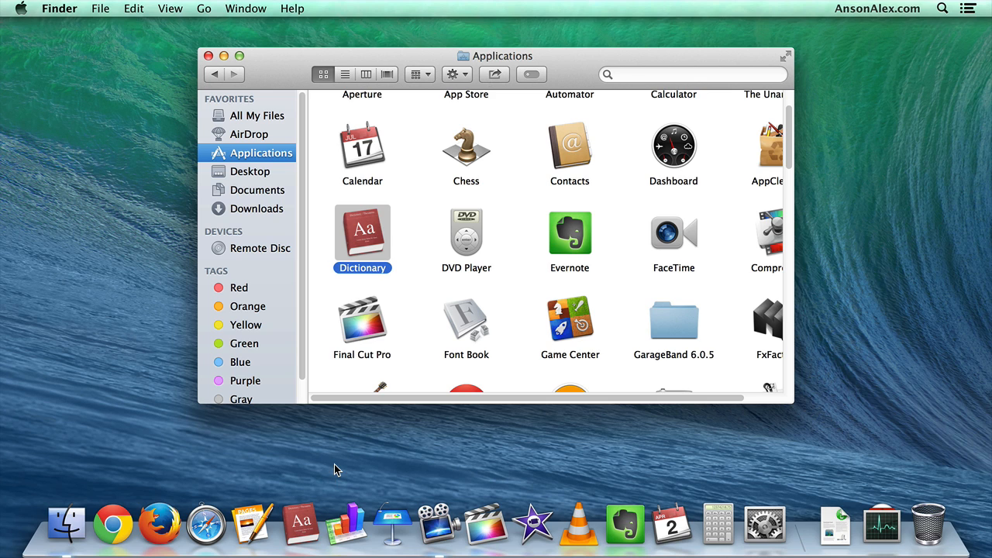
{"action": "mouse_move", "coordinate": [301, 524]}
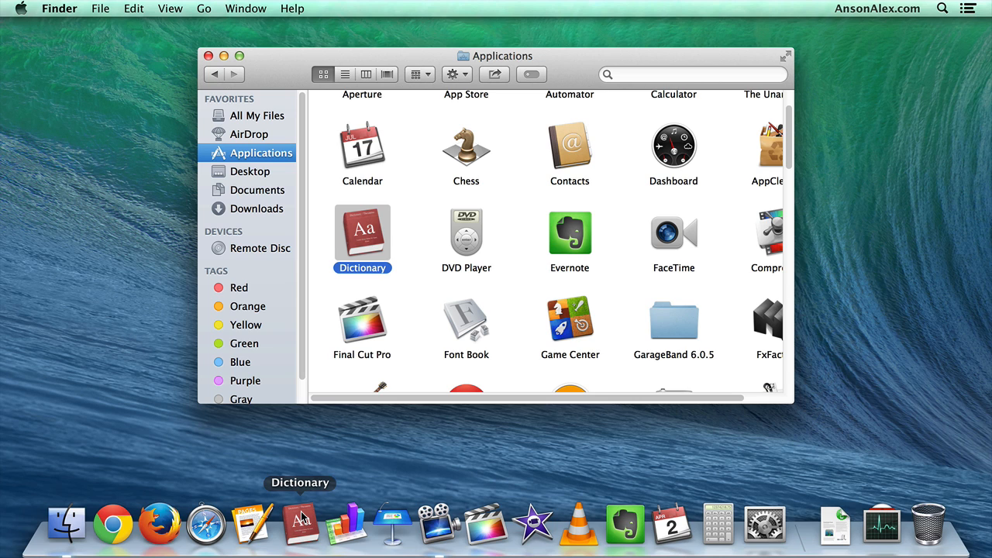
{"action": "right_click", "coordinate": [301, 524]}
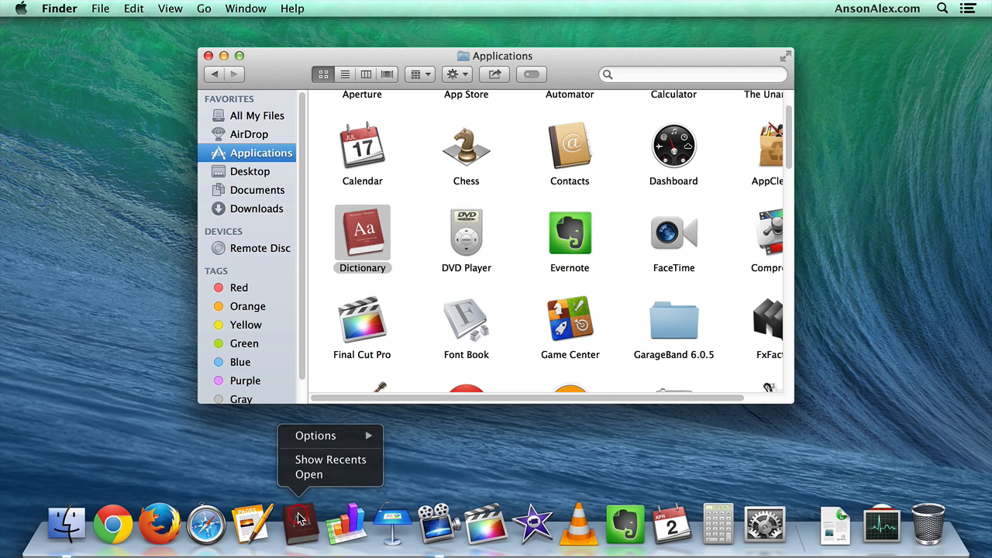
{"action": "mouse_move", "coordinate": [316, 434]}
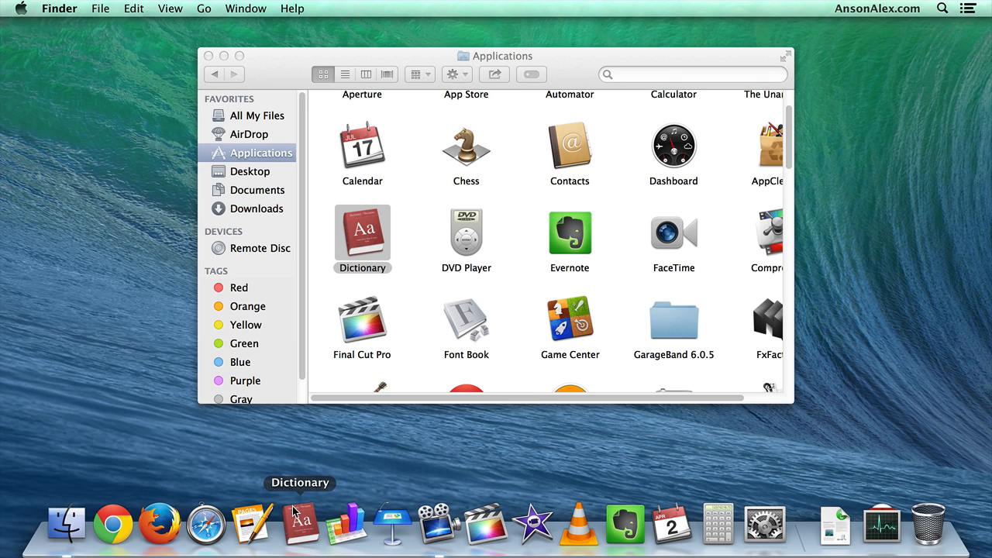
Drag Dictionary off the Dock onto the desktop so its icon disappears
{"action": "left_click_drag", "start_coordinate": [298, 524], "coordinate": [158, 292]}
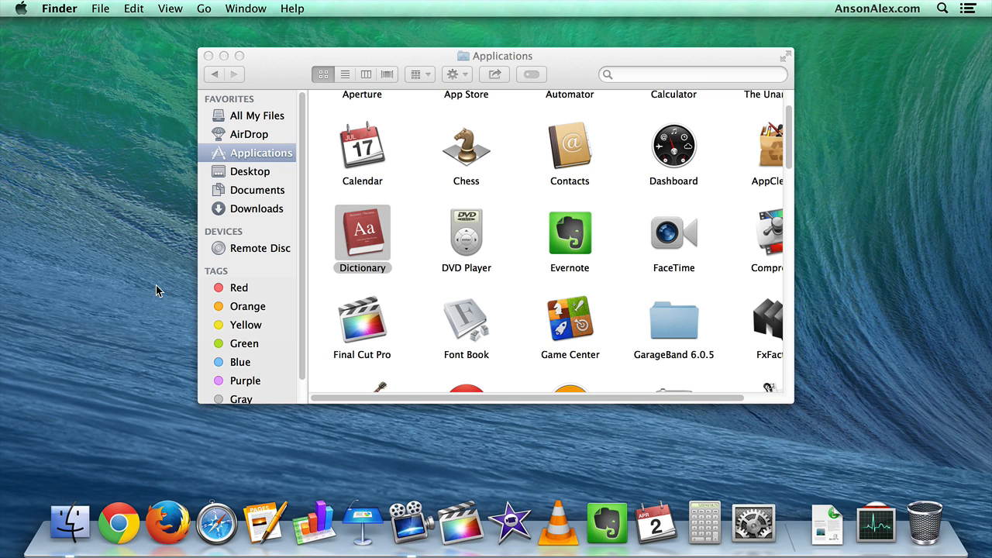
{"action": "mouse_move", "coordinate": [163, 294]}
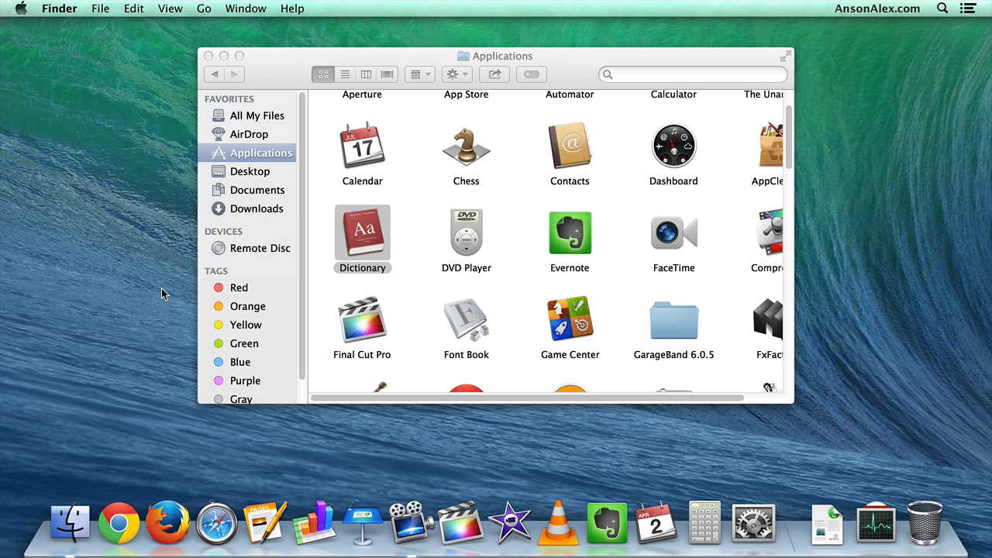
{"action": "mouse_move", "coordinate": [265, 519]}
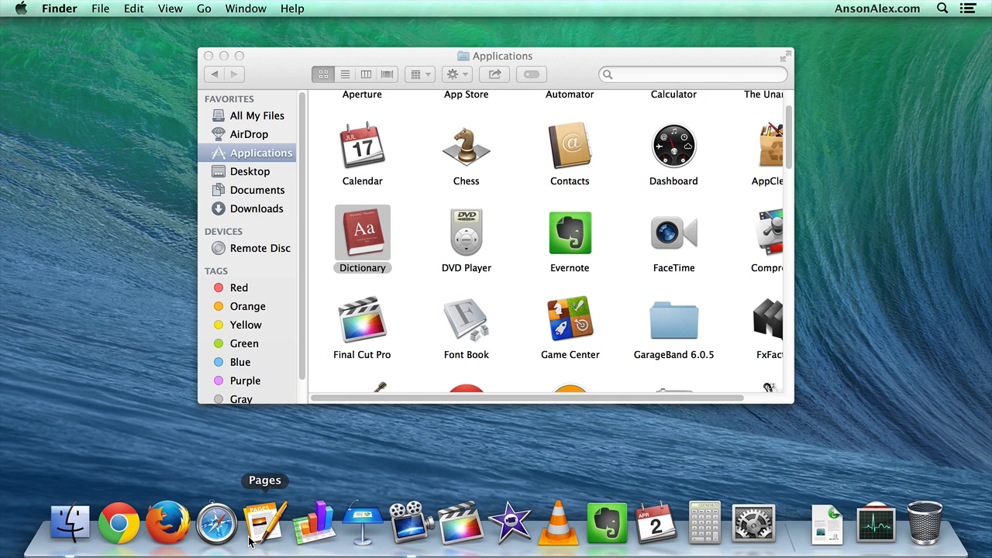
{"action": "mouse_move", "coordinate": [411, 524]}
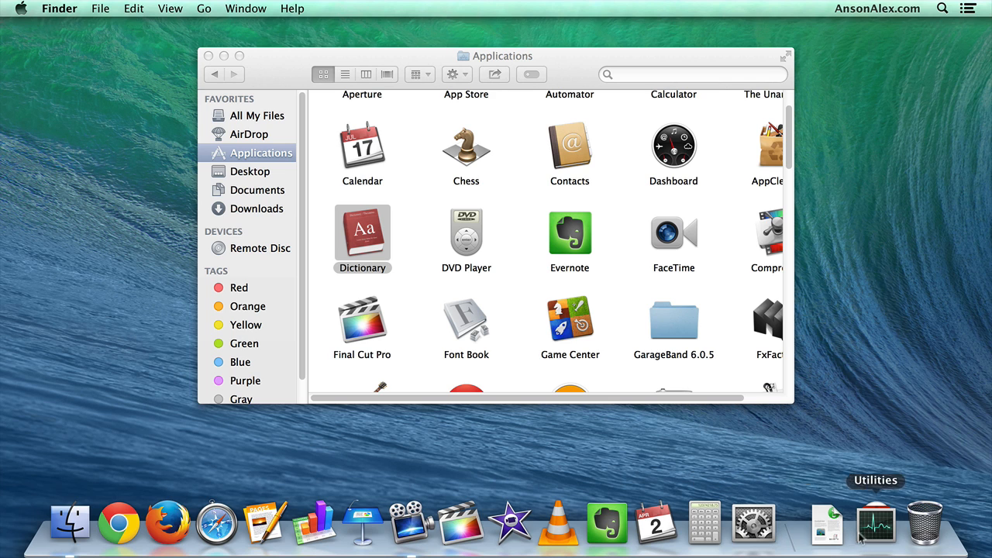
Pass Dictionary over the Dock undropped, then dock the GarageBand folder beside Utilities near the Trash
{"action": "left_click_drag", "start_coordinate": [363, 232], "coordinate": [663, 447]}
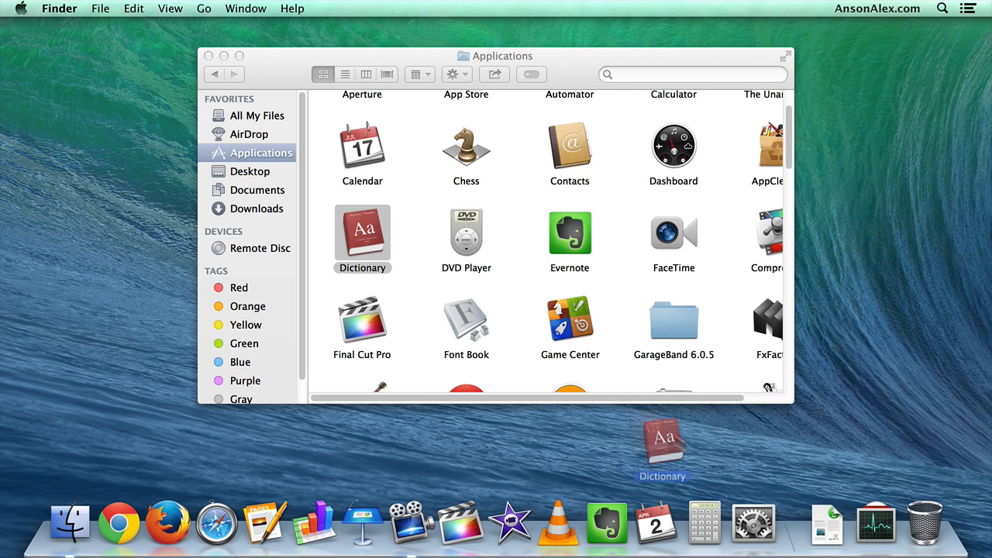
{"action": "left_click_drag", "start_coordinate": [663, 446], "coordinate": [546, 310]}
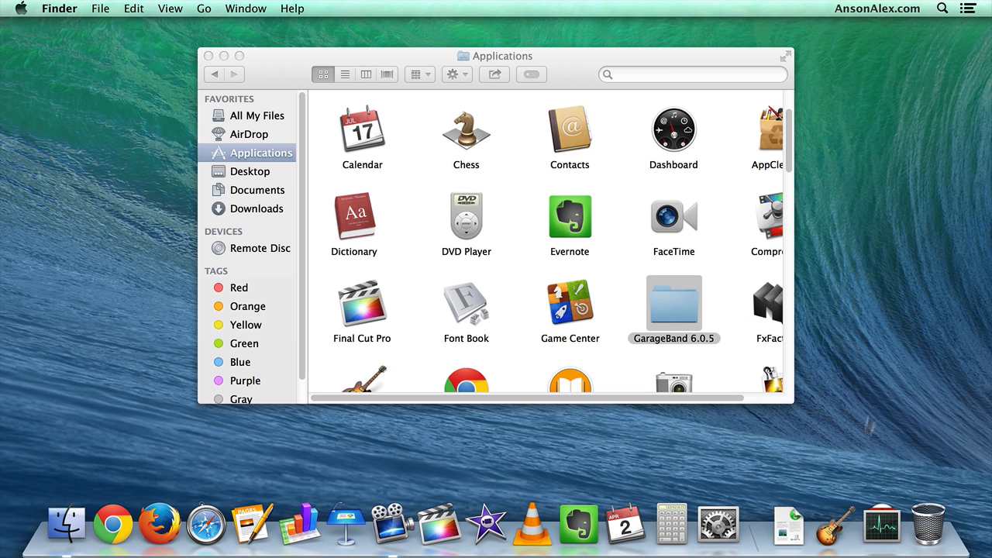
{"action": "mouse_move", "coordinate": [788, 526]}
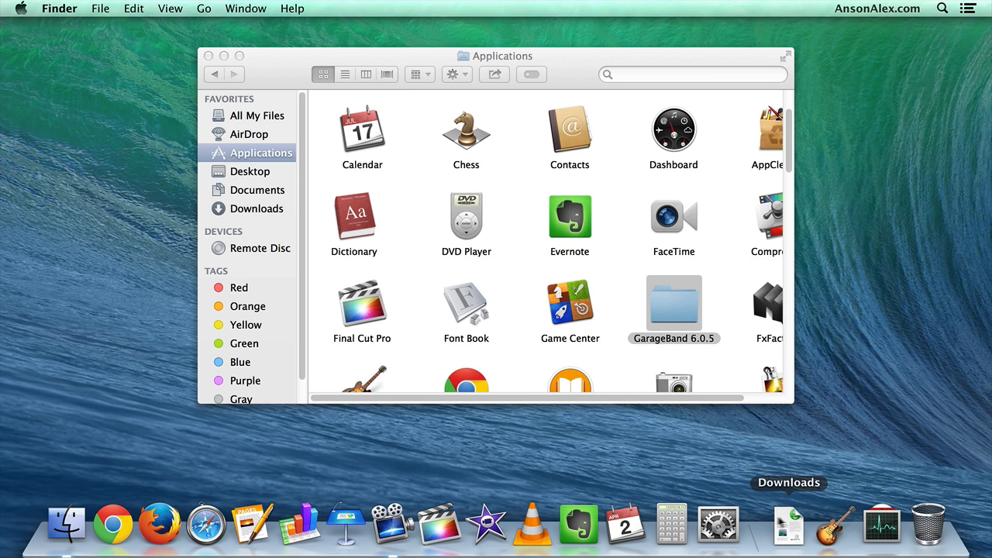
{"action": "mouse_move", "coordinate": [559, 473]}
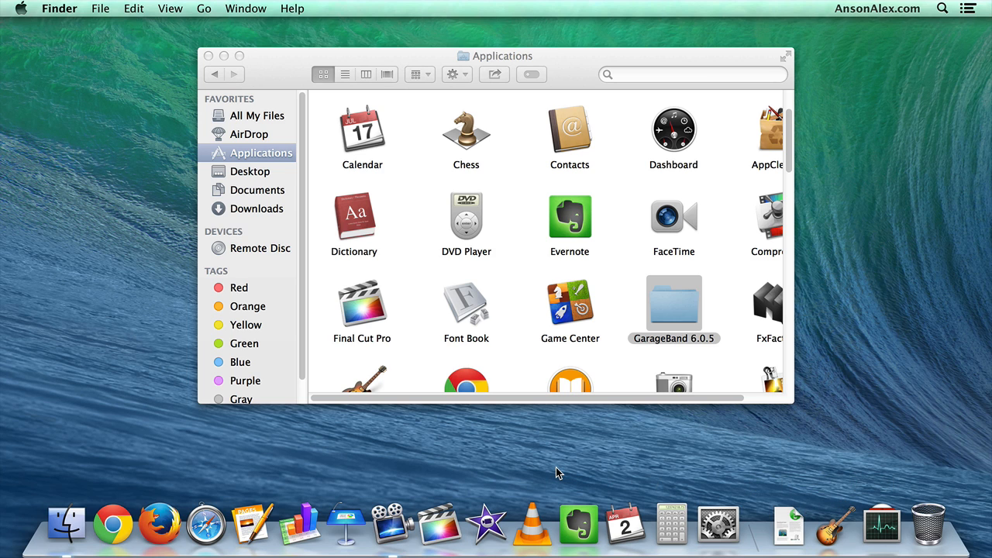